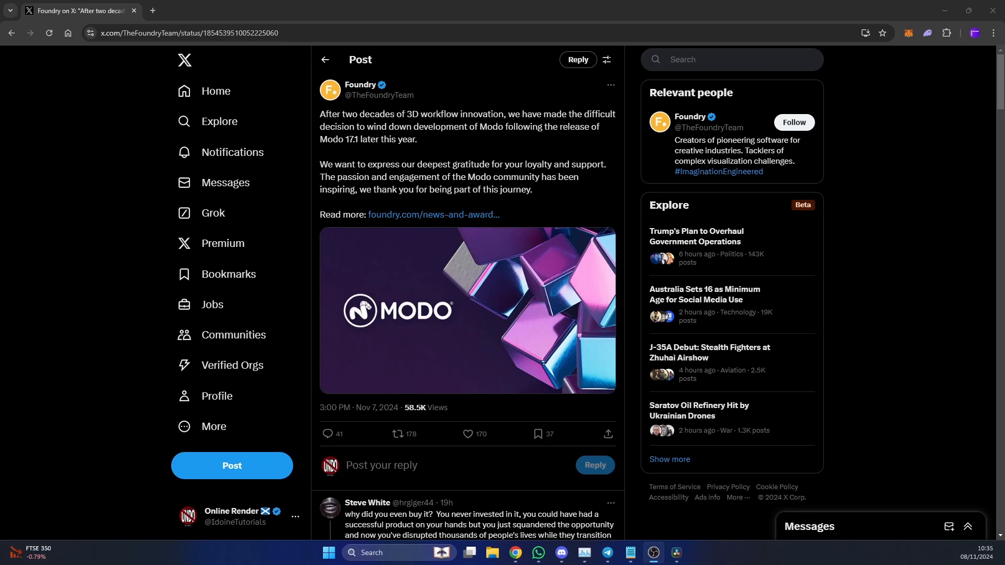
{"action": "left_click", "coordinate": [398, 434]}
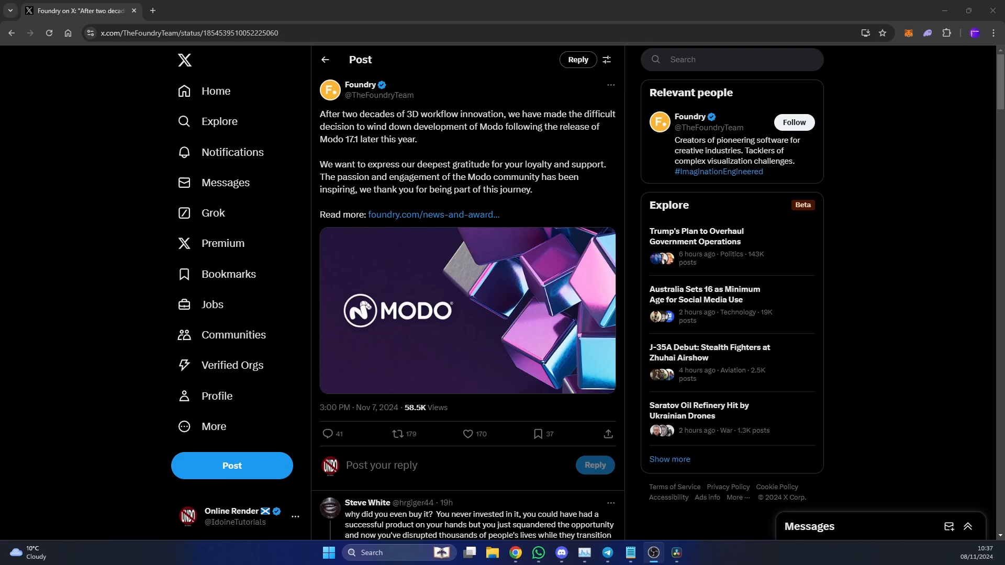
{"action": "left_click", "coordinate": [467, 438]}
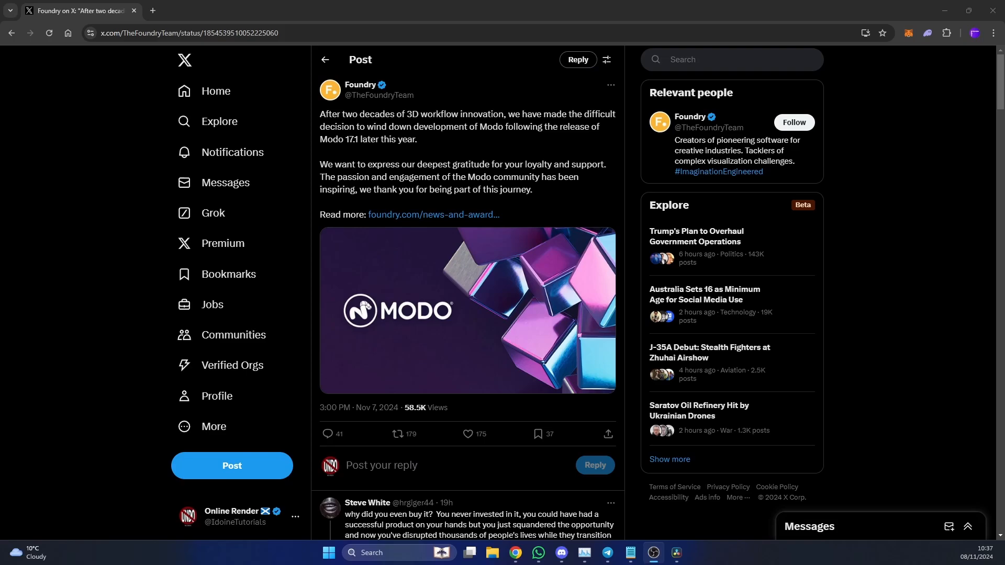